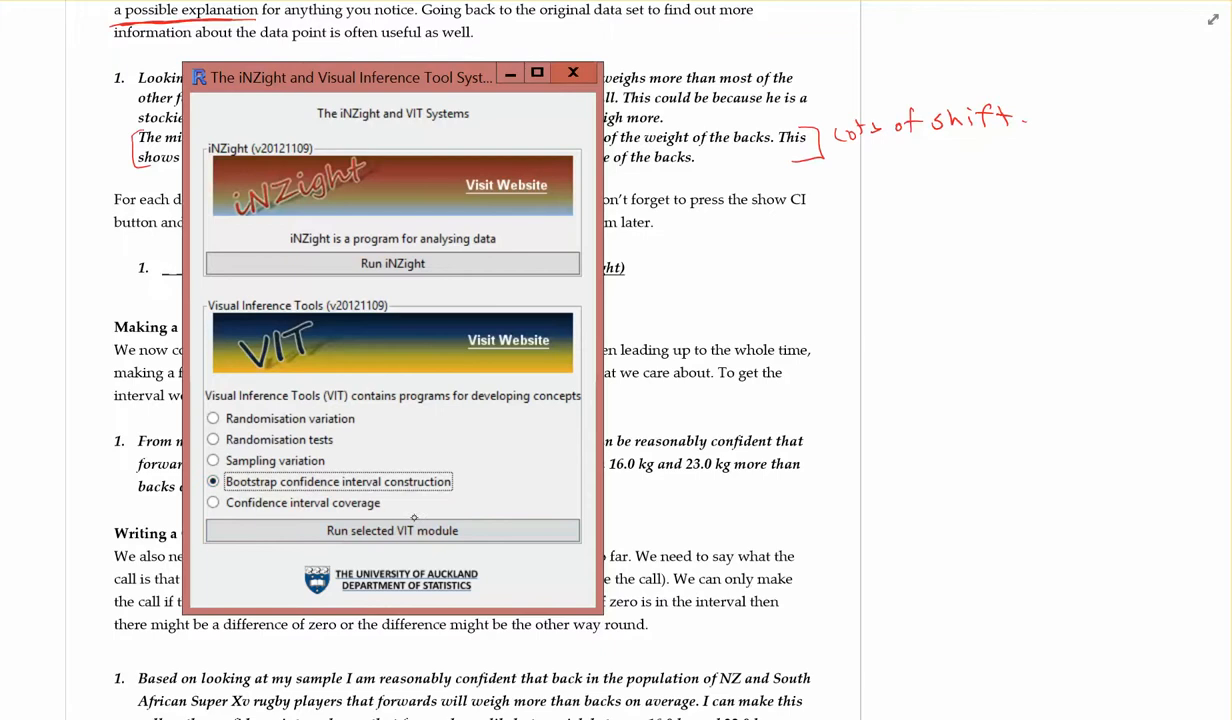
Run the bootstrap confidence interval construction module, bringing up its data import dialog
click(392, 530)
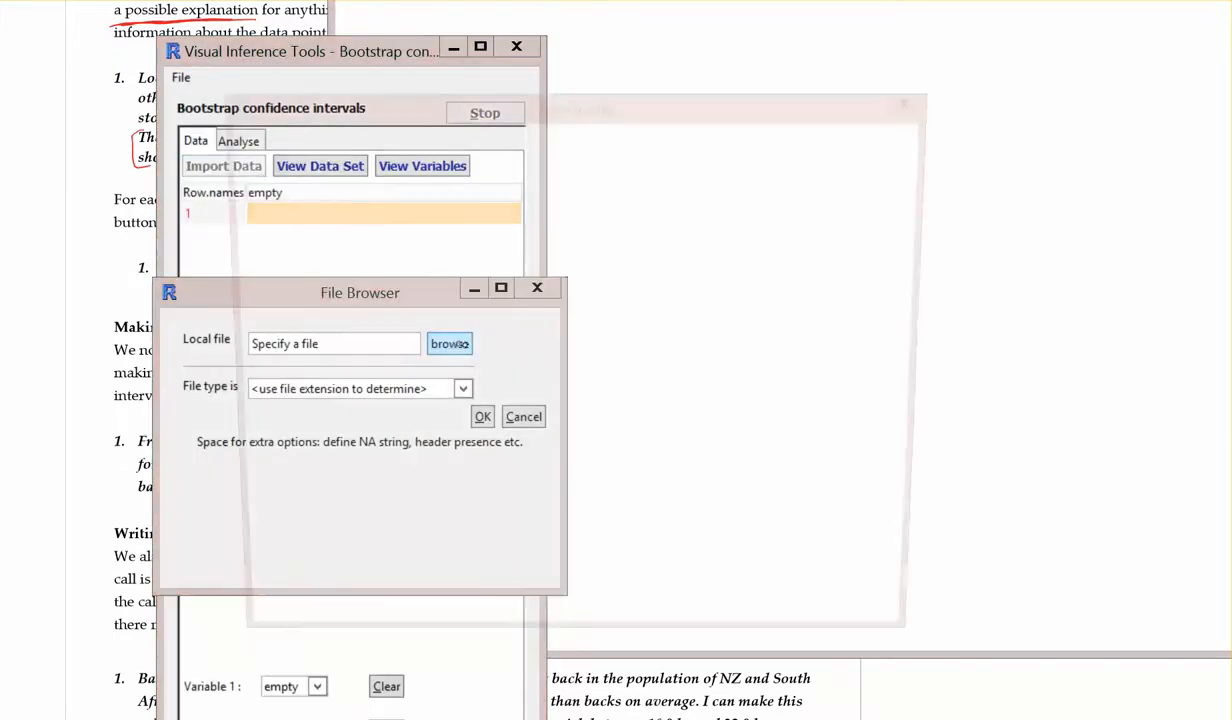
Import Rugby.csv from Maths Faculty > Y13 Statistics > 3.10 > Sorting the basics
click(448, 344)
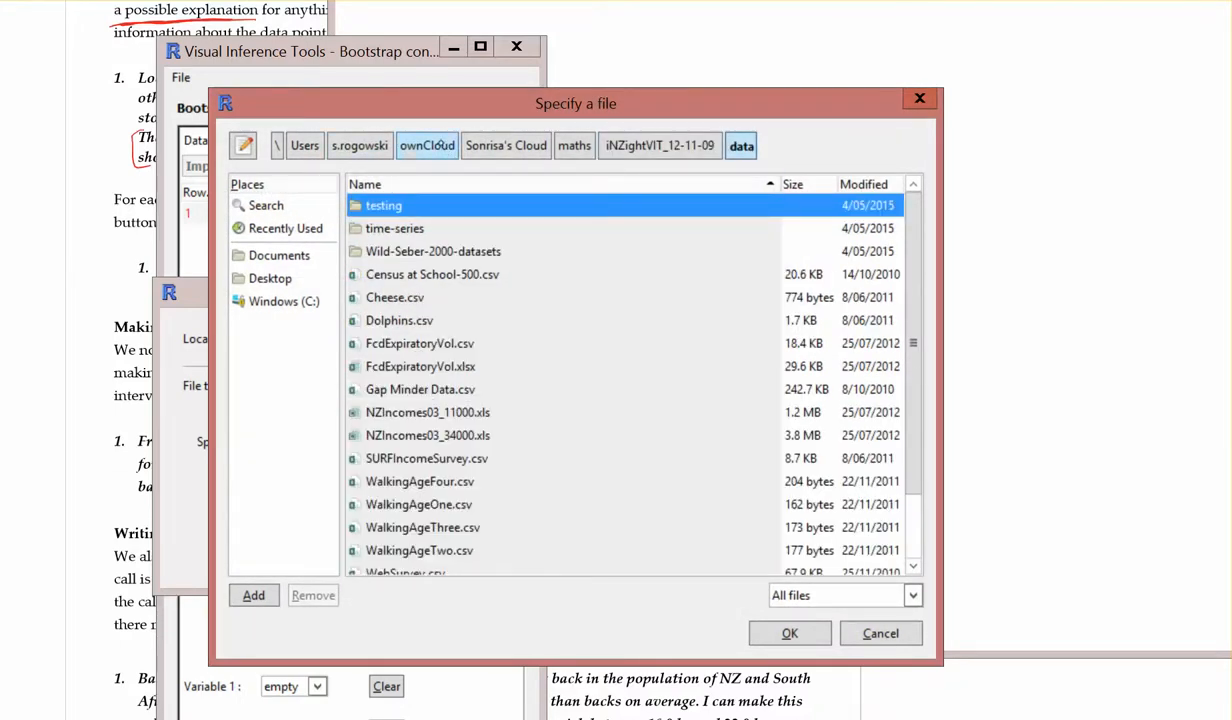
click(504, 144)
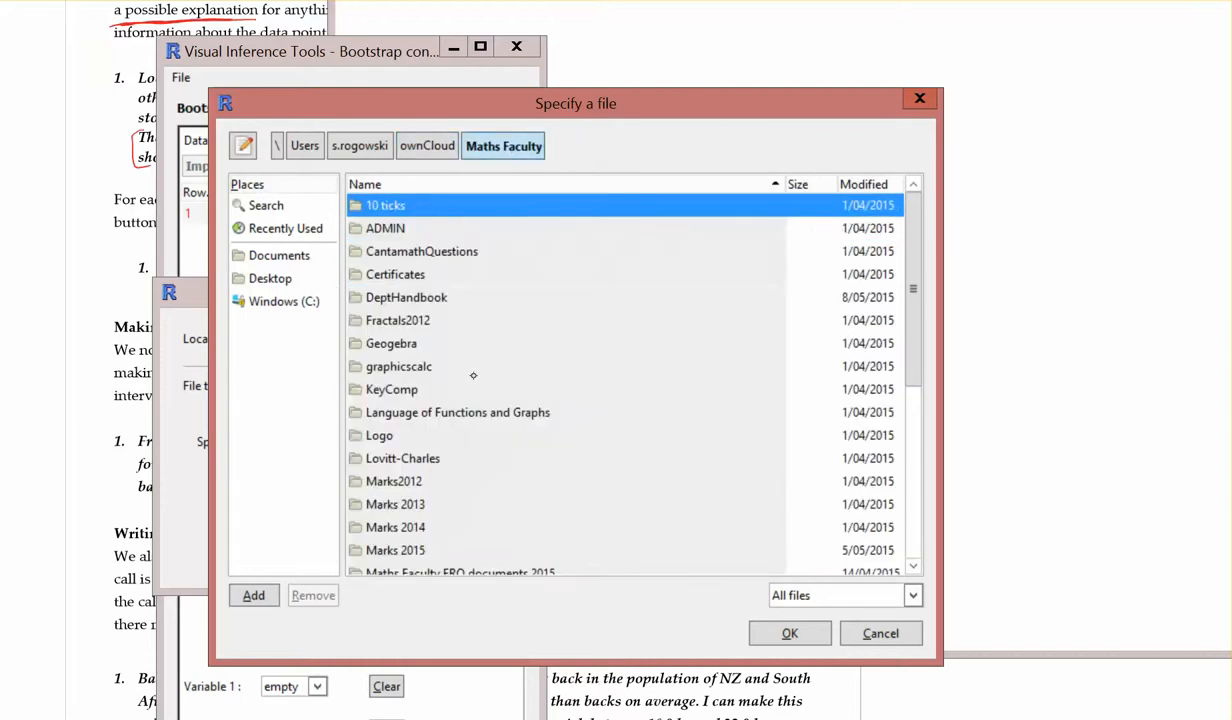
click(396, 504)
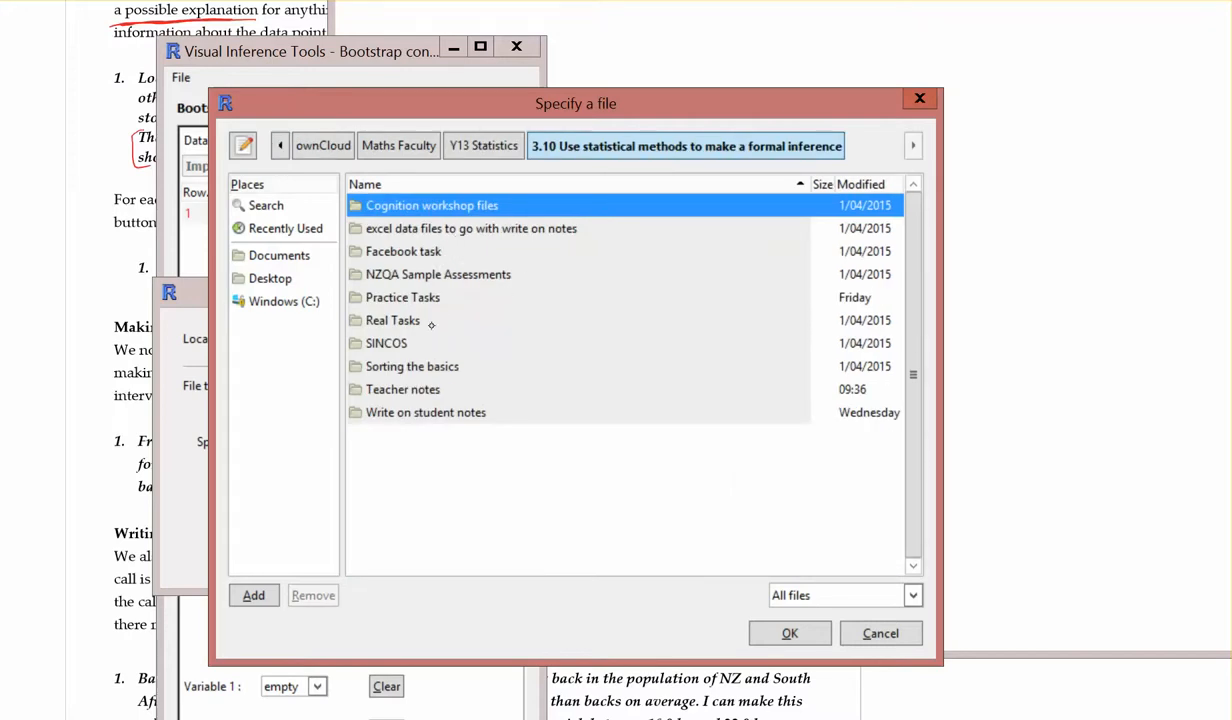
double_click(412, 366)
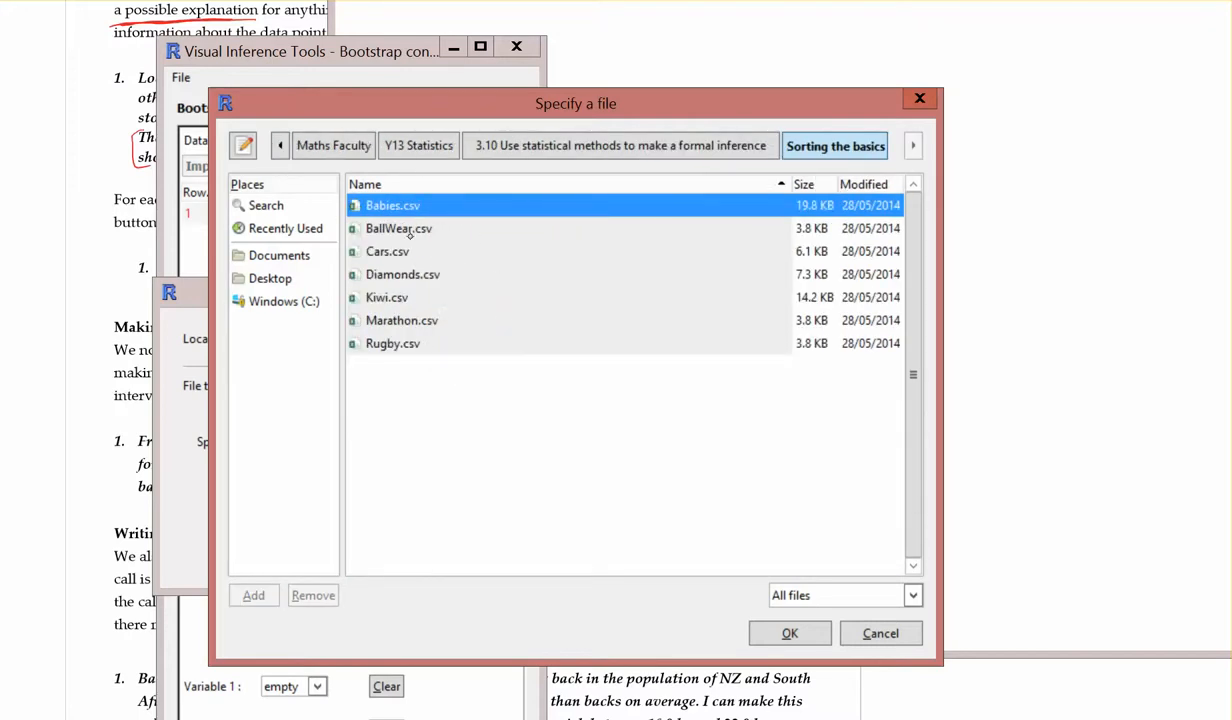
click(392, 344)
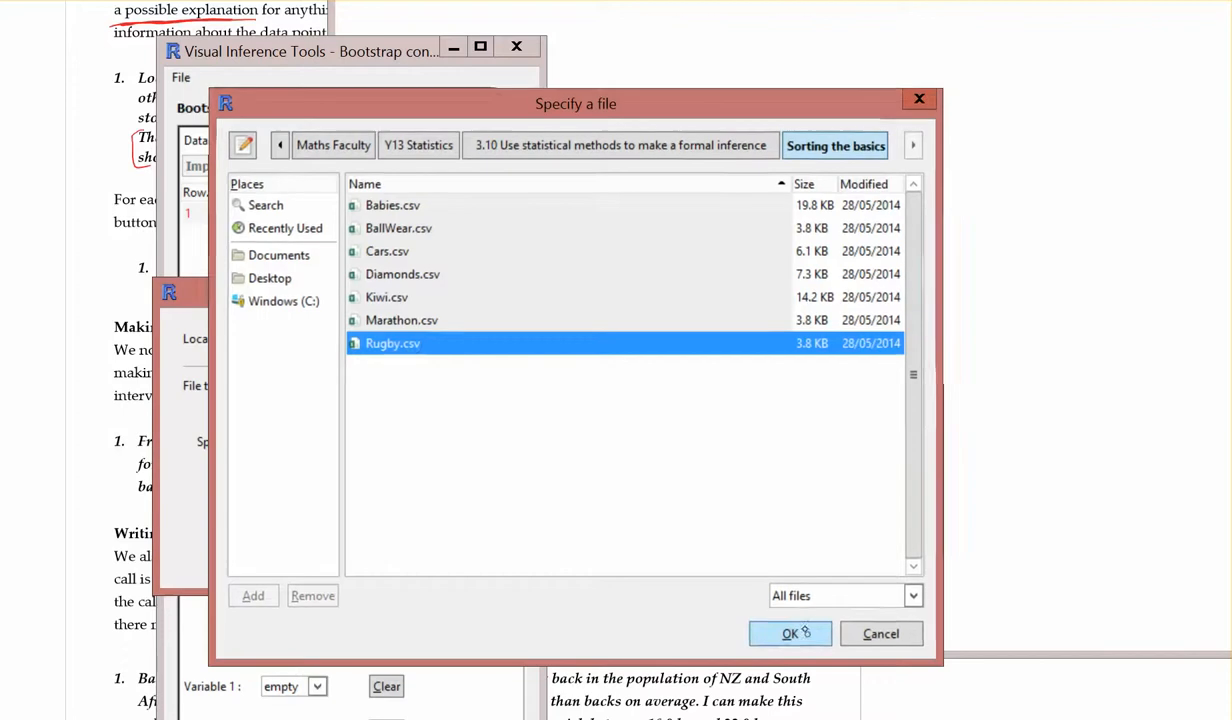
click(788, 632)
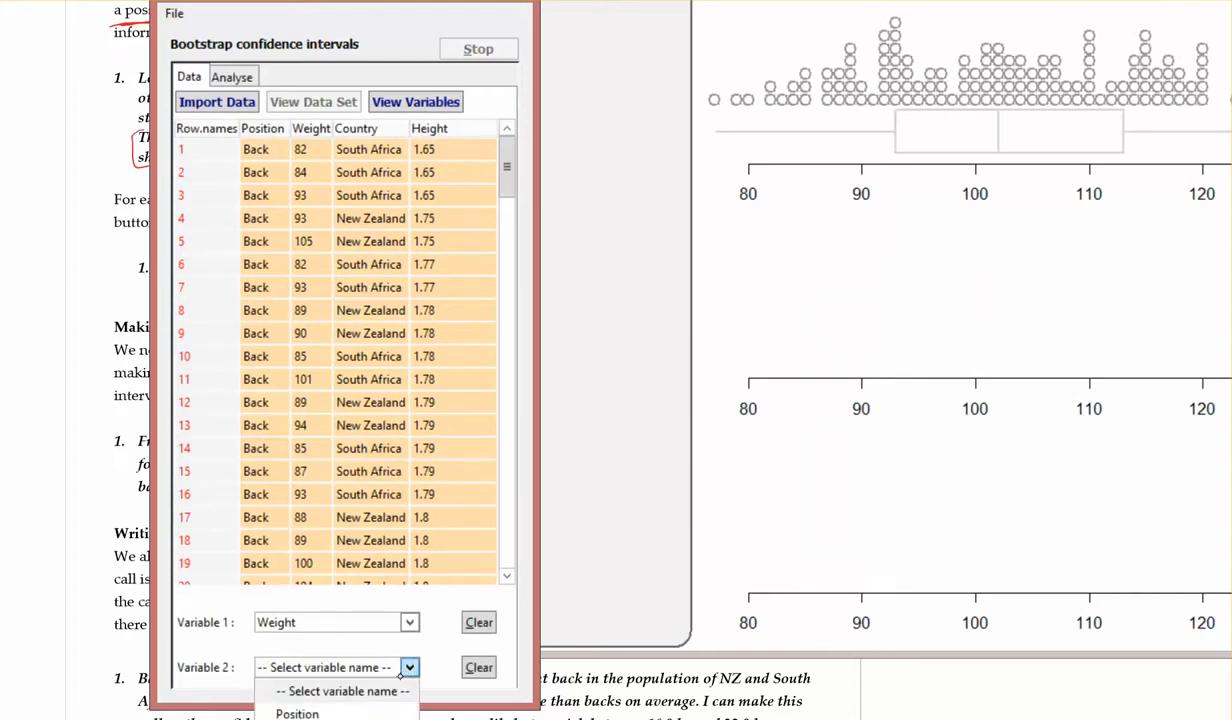
Add Position as Variable 2 so Weight is plotted separately for backs and forwards
click(296, 712)
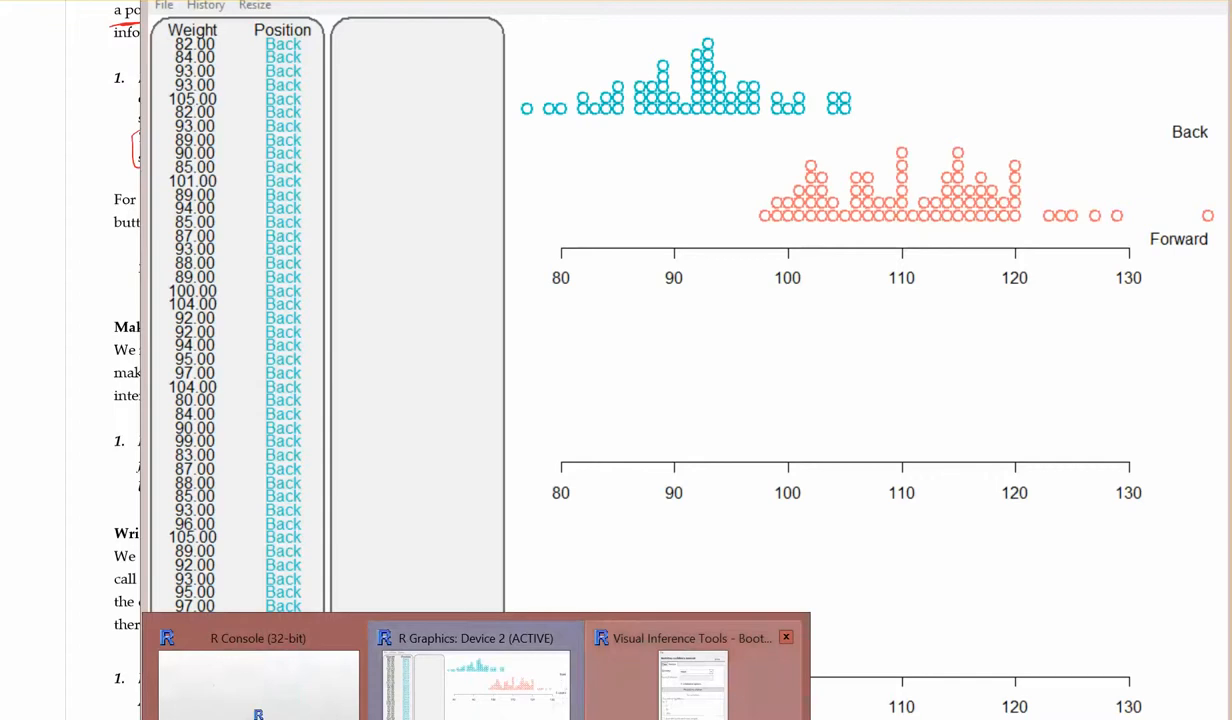
On Analyse, choose median as the quantity and record the choices, giving a sample difference of 18.50
click(690, 638)
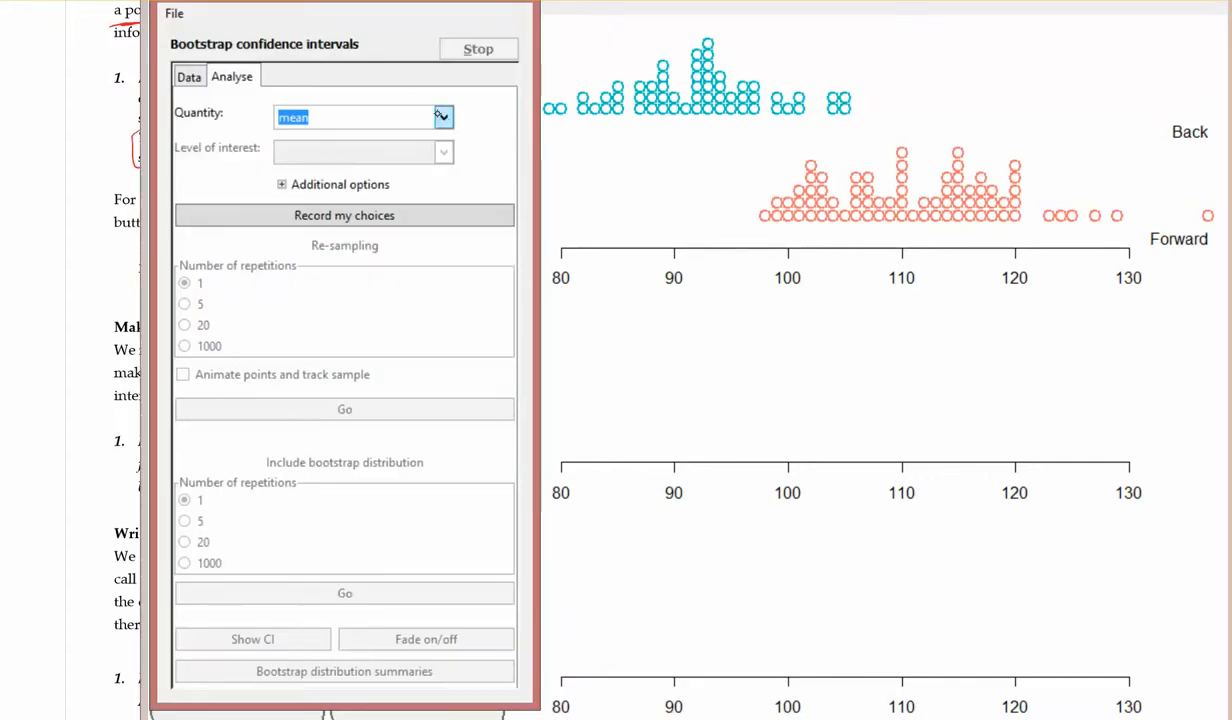
click(442, 116)
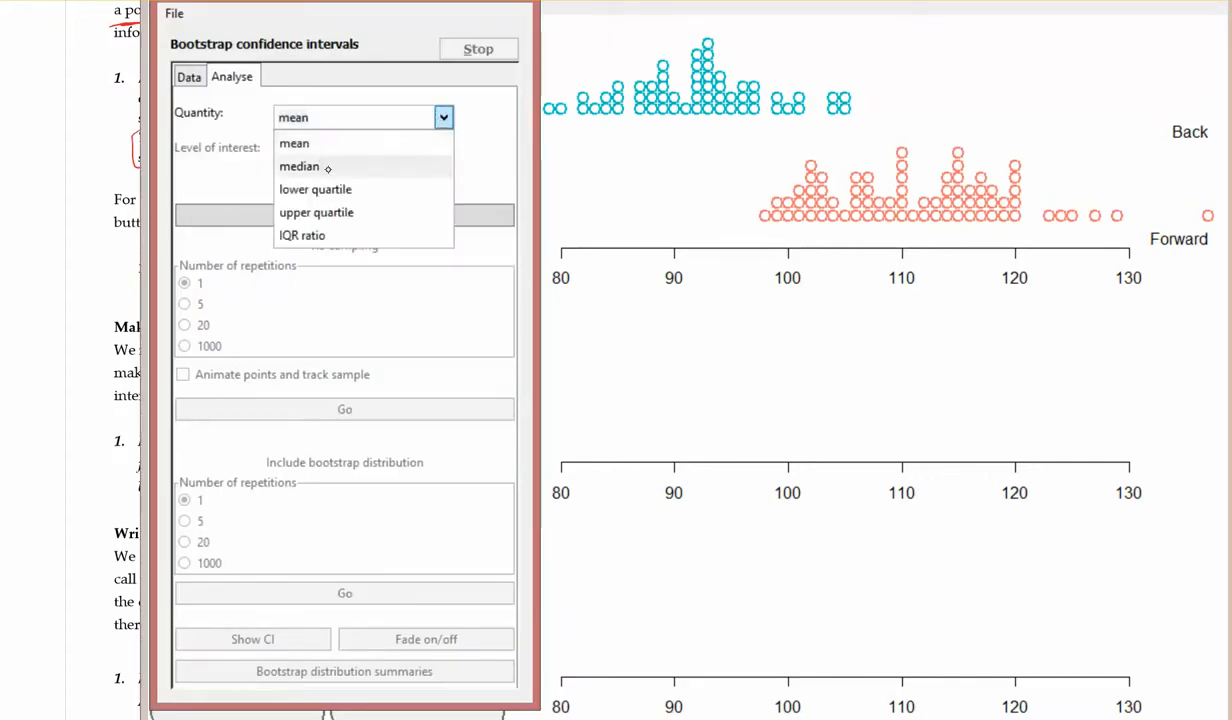
click(300, 166)
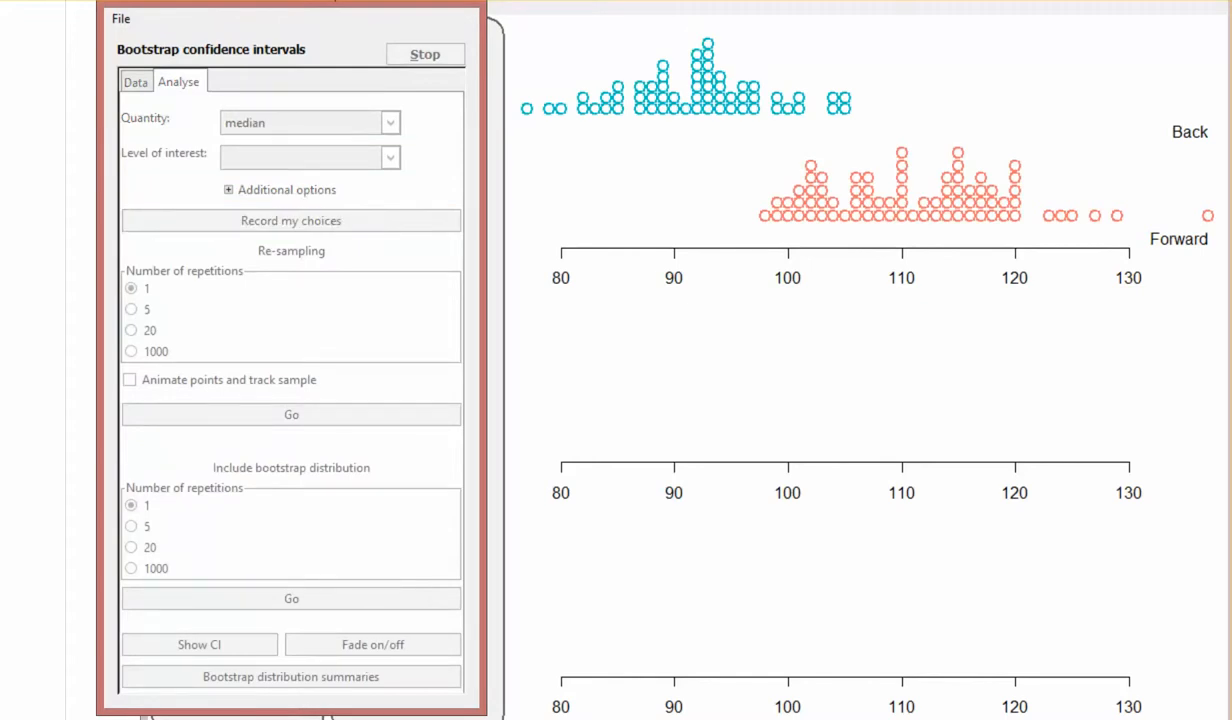
click(292, 220)
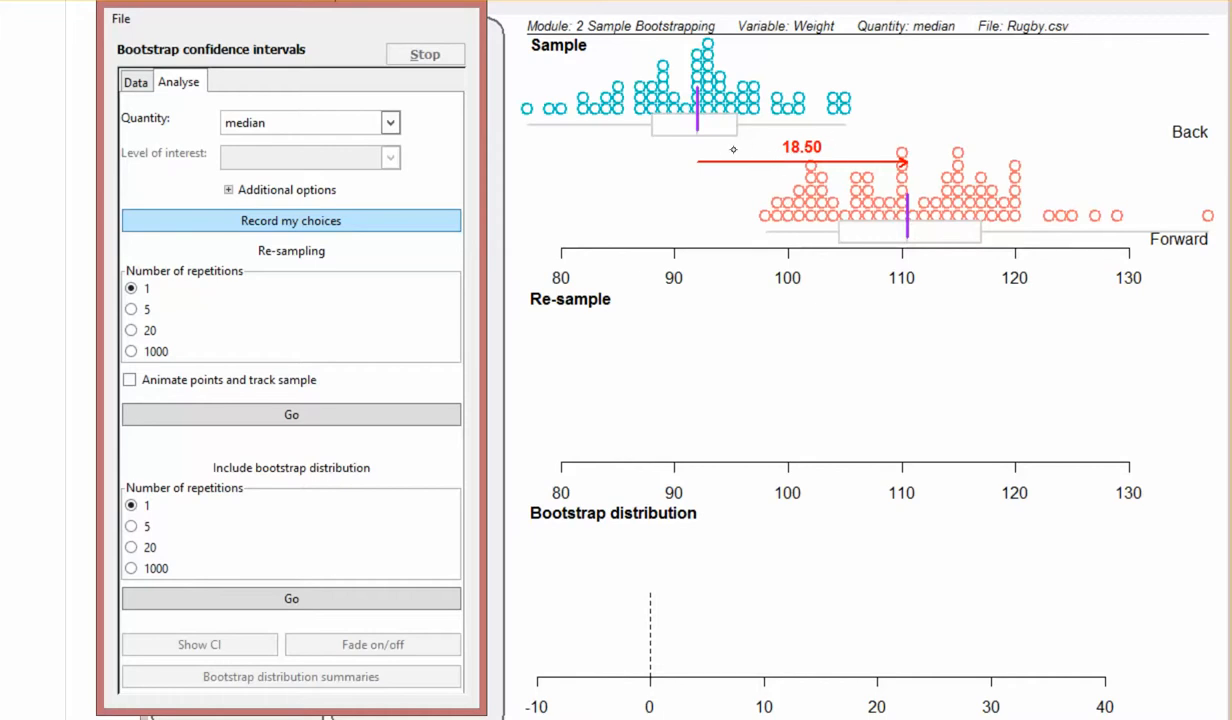
mouse_move(882, 176)
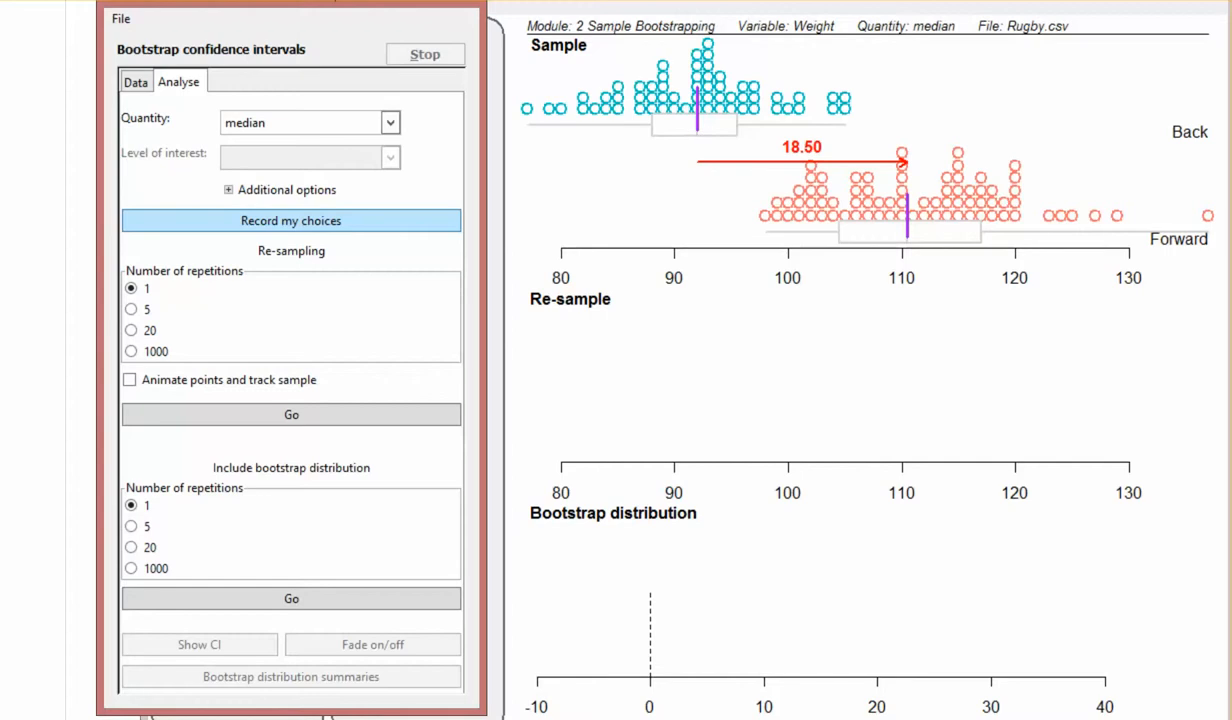
Run 1000 re-sampling repetitions with 1000 shown in the bootstrap distribution
click(132, 568)
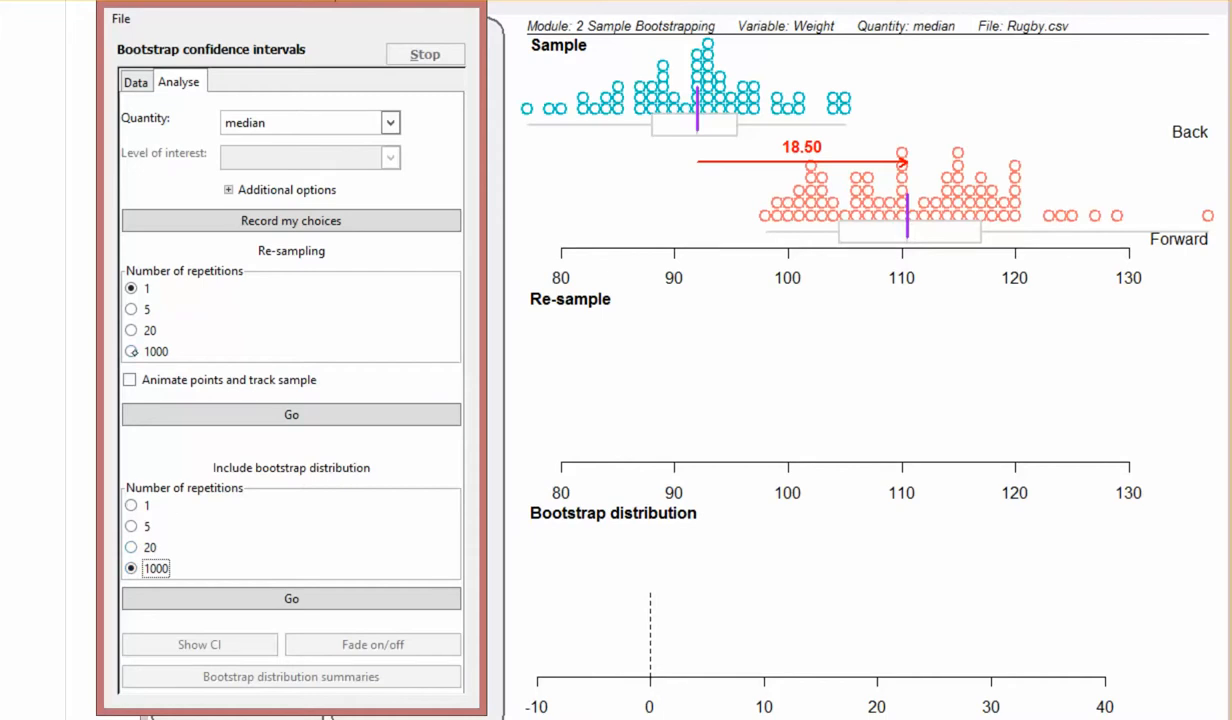
click(130, 352)
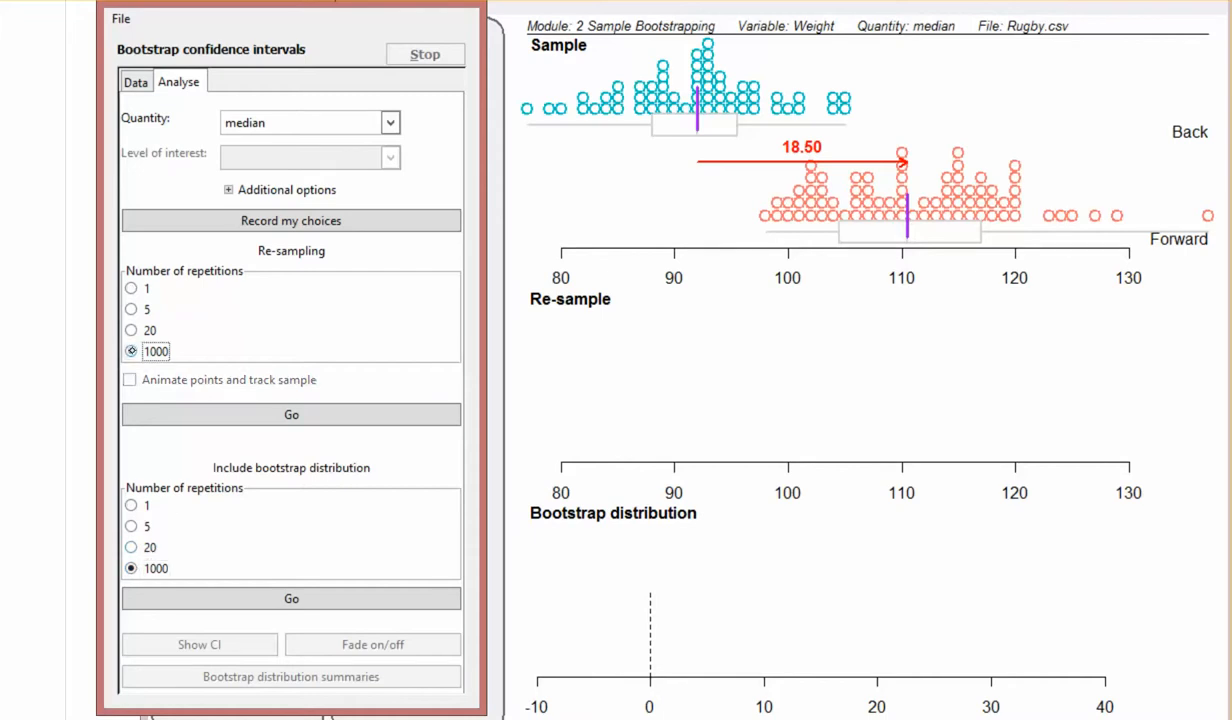
click(132, 288)
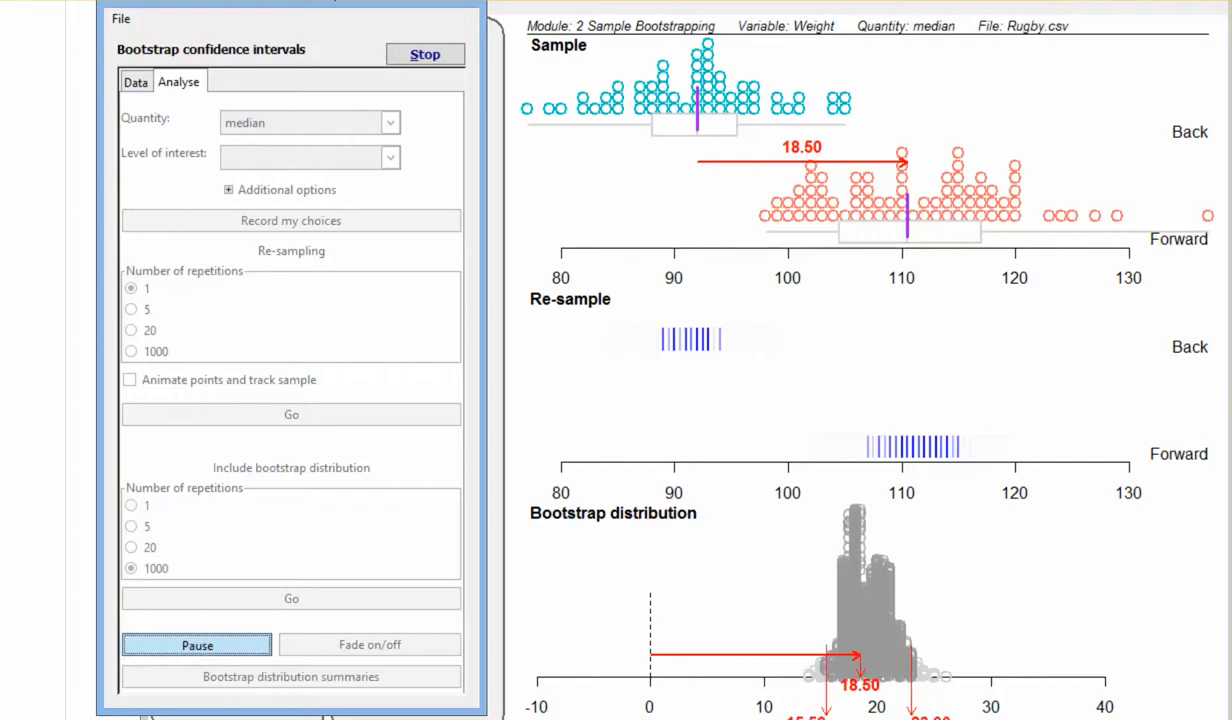
Show the CI on the bootstrap distribution, running from 15.50 to 23.00
click(196, 644)
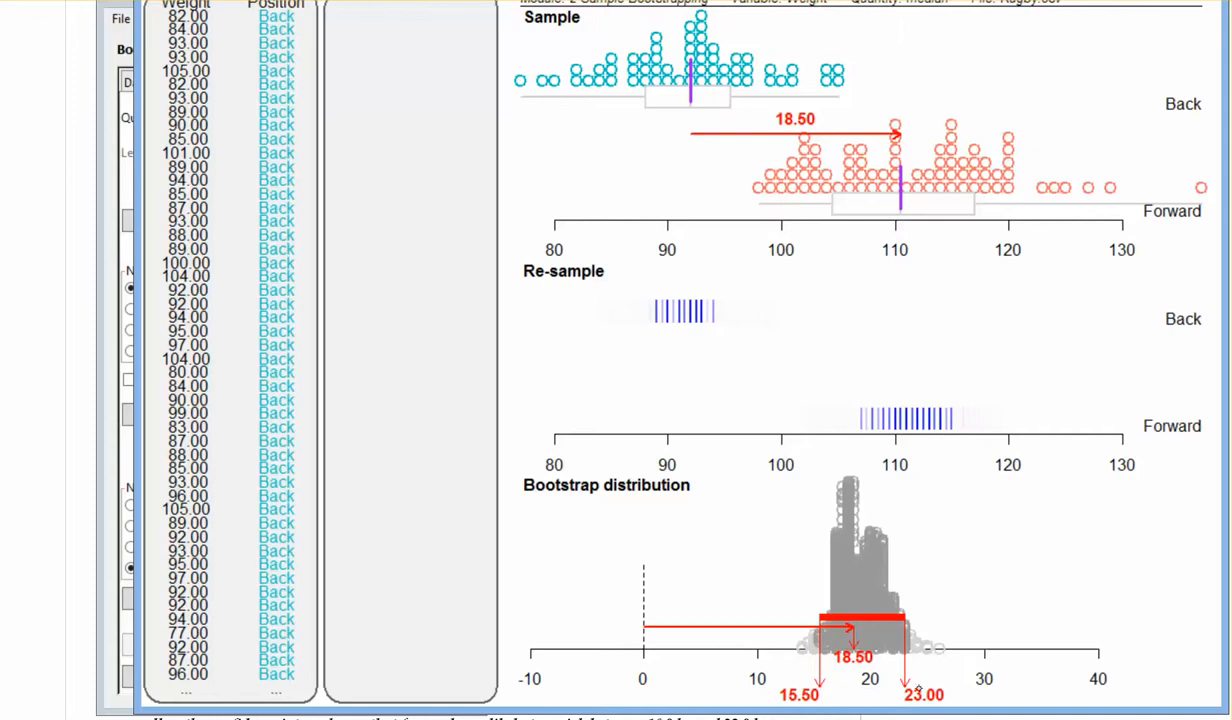
mouse_move(1180, 400)
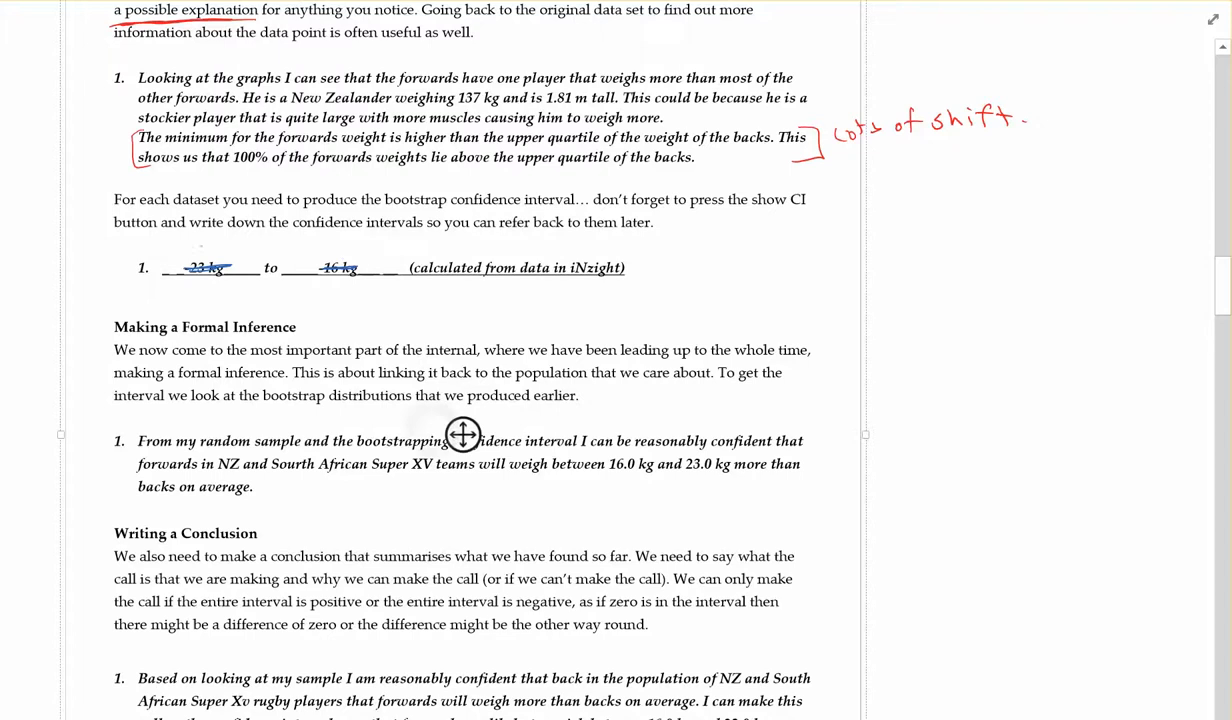
Handwrite 15.50 kg and 23 kg over the blanks and 'CI: 15.50kg to 23kg.' in the margin
text(16.)
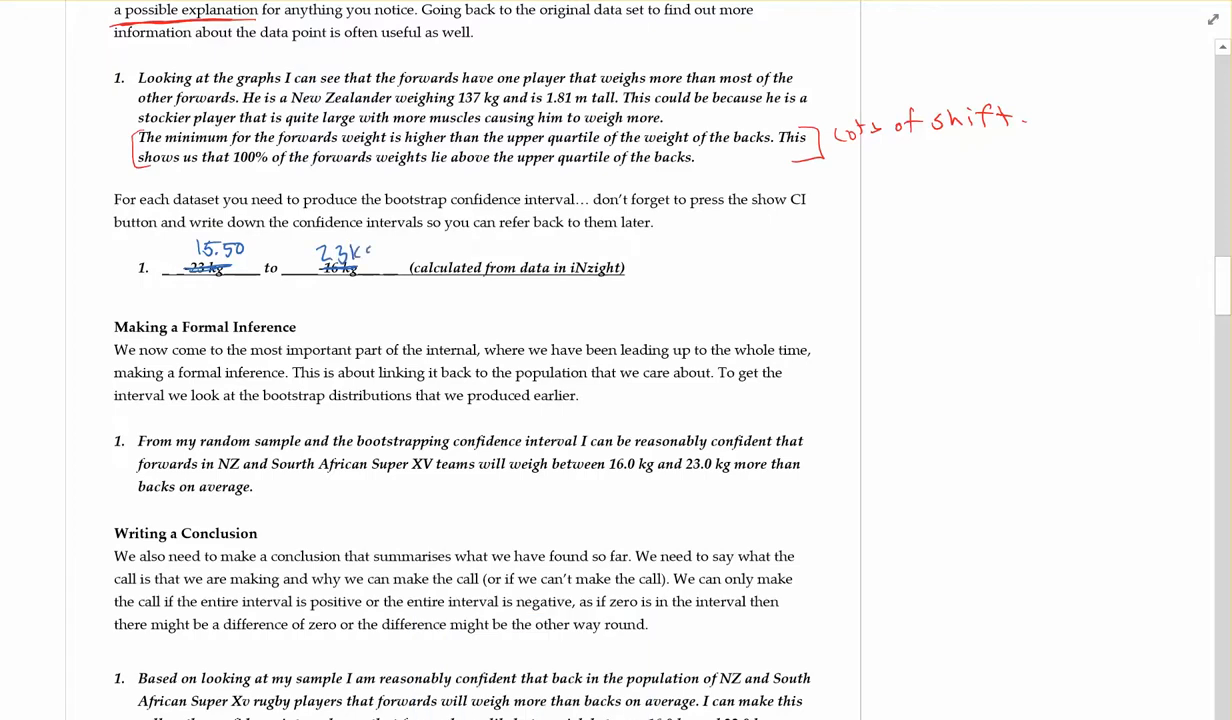
text(kg)
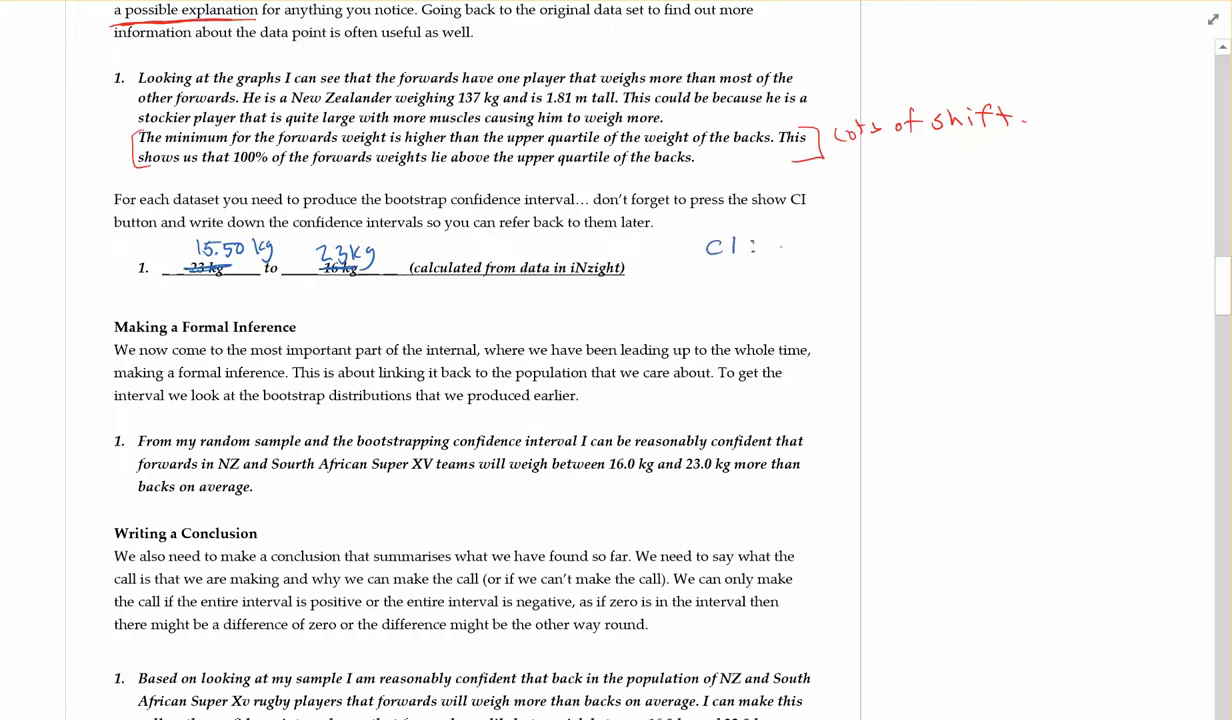
text(15.5)
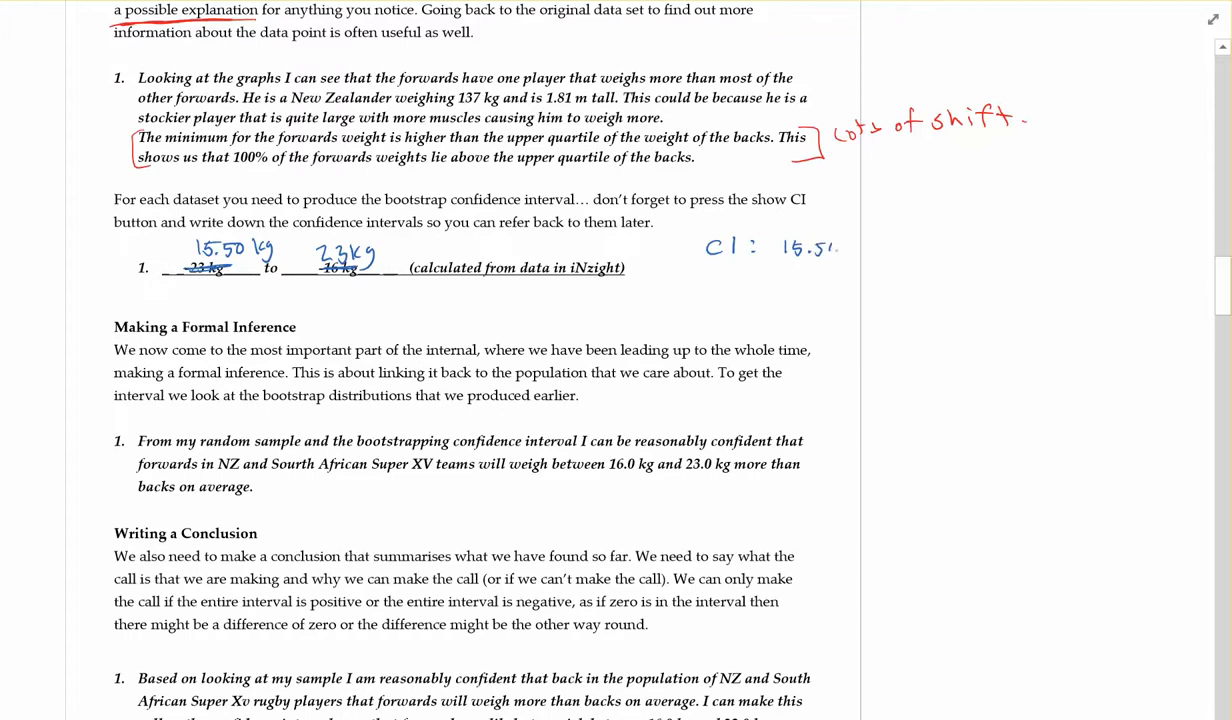
text(kg to)
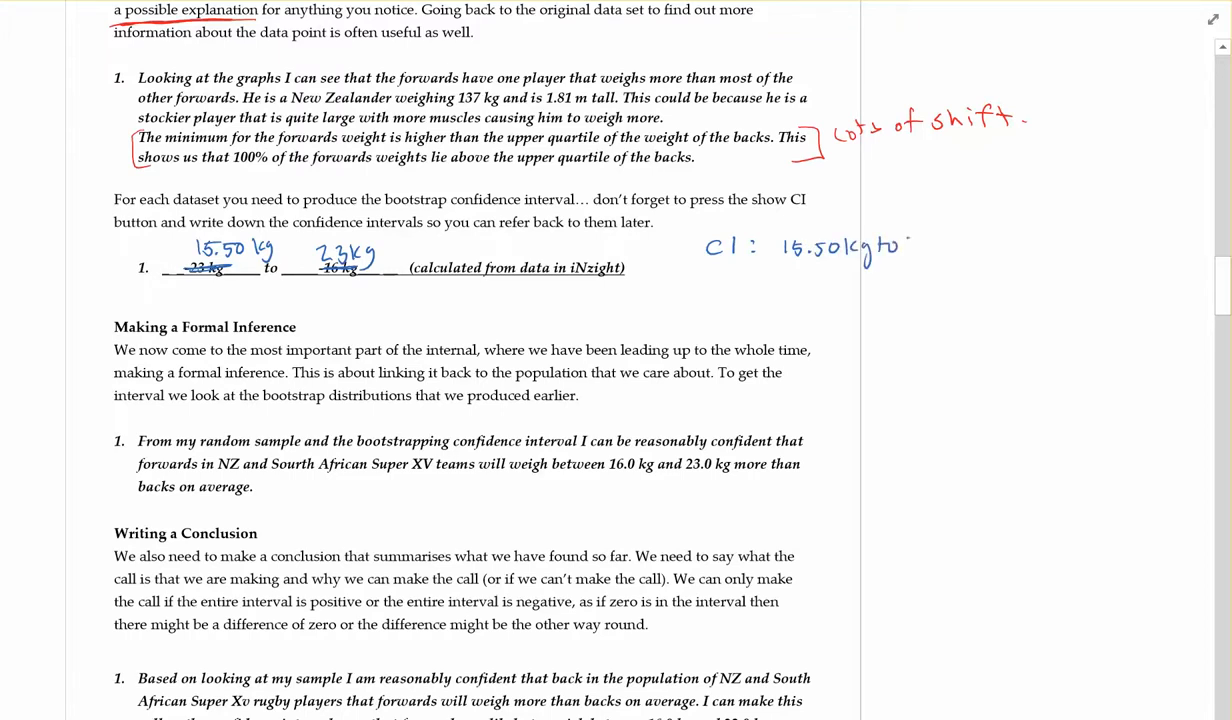
text(23kg.)
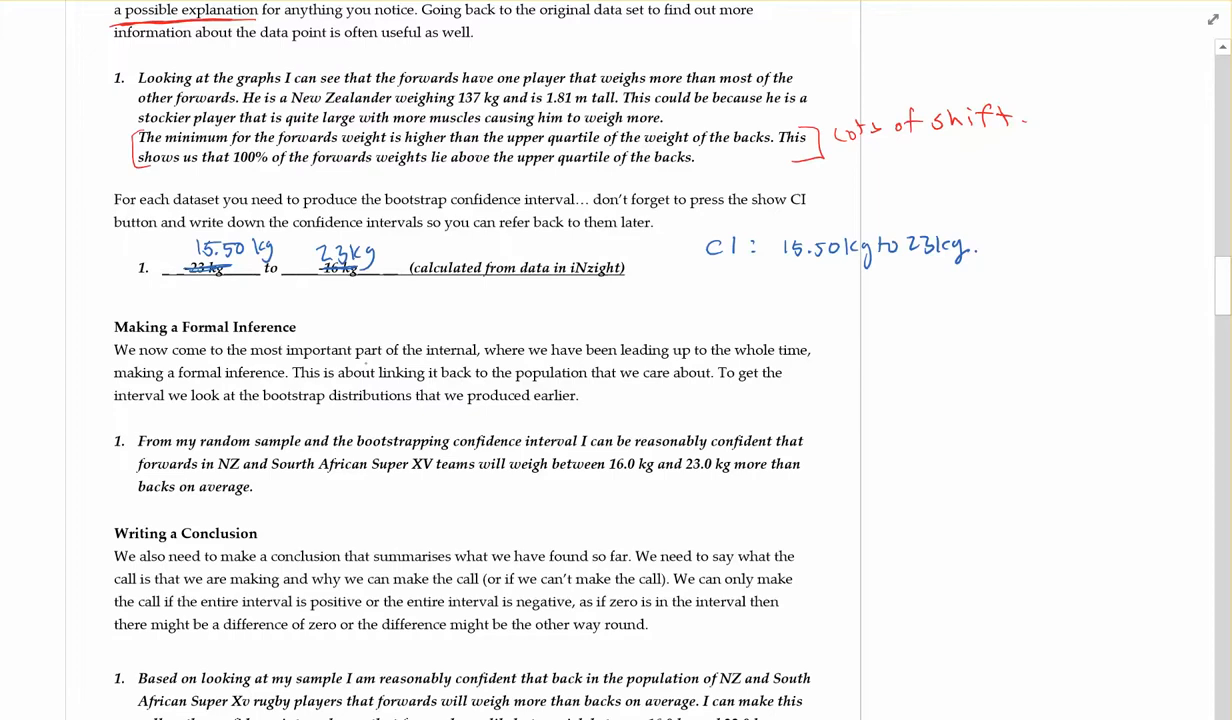
mouse_move(376, 328)
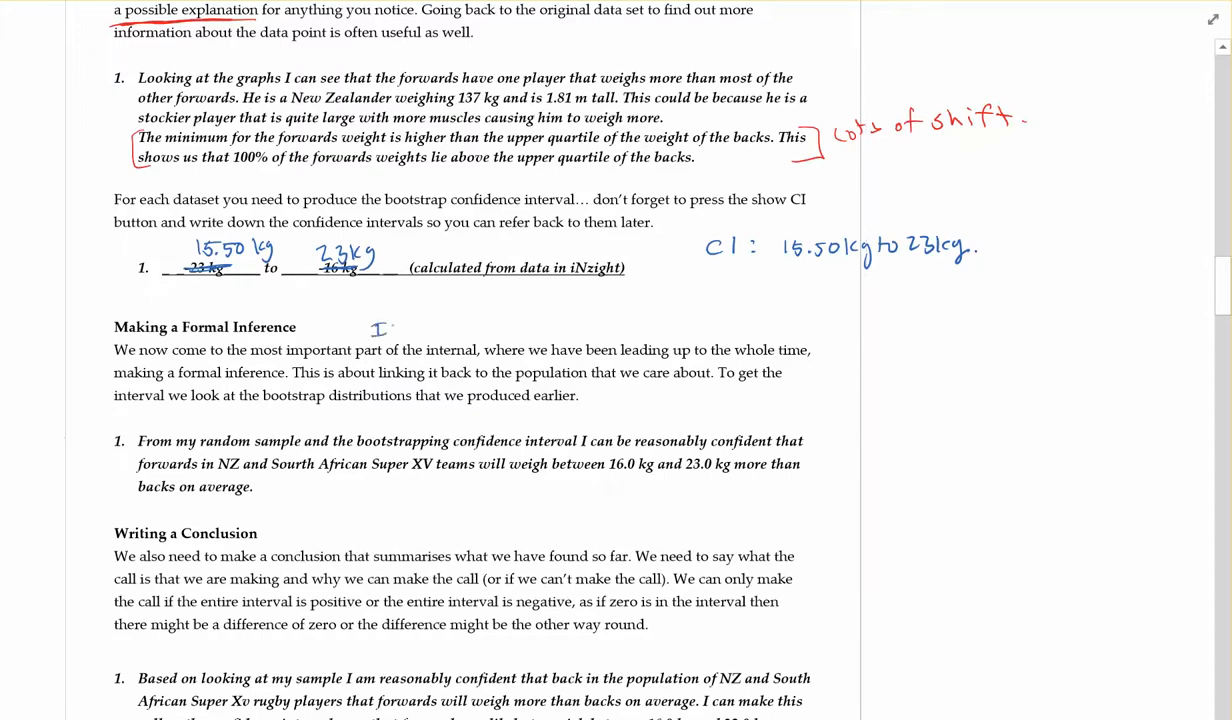
Ink 'Interpret' under the heading and write 15.50 beneath the struck-out 16.0
text(Interpret)
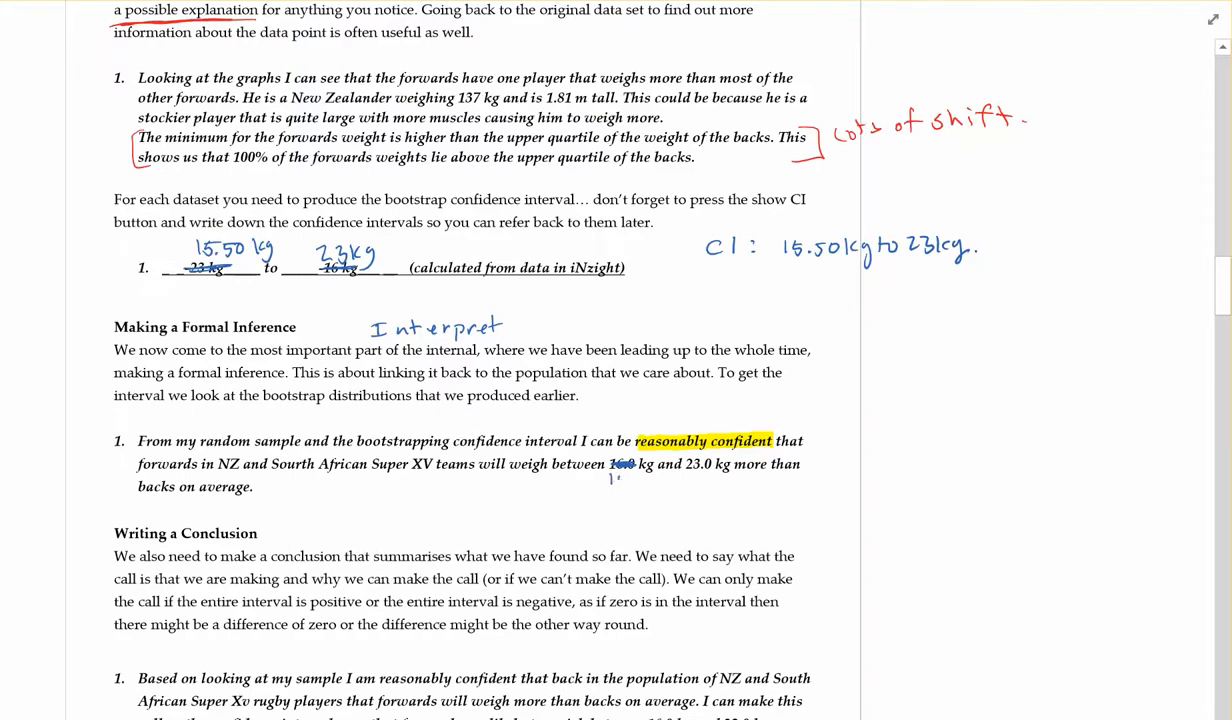
text(15.50)
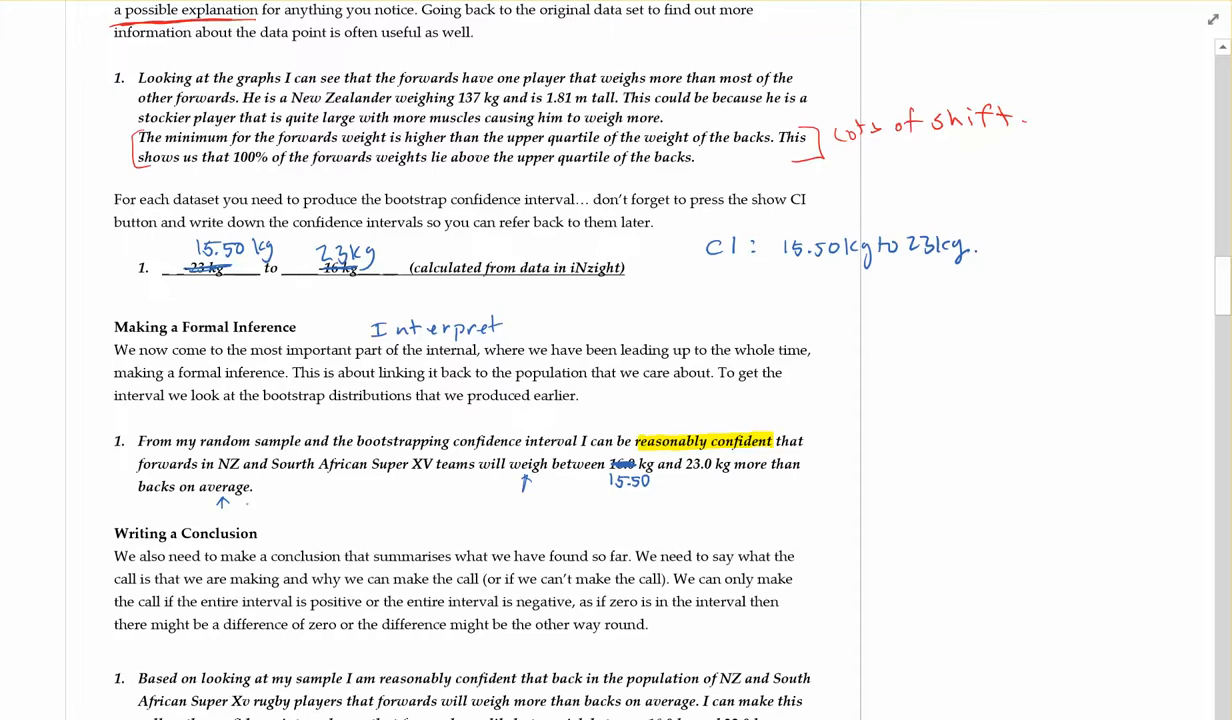
Underline 'average' in the conclusion and finish the margin note '...because 0 is not in the C.'
scroll(down, 3)
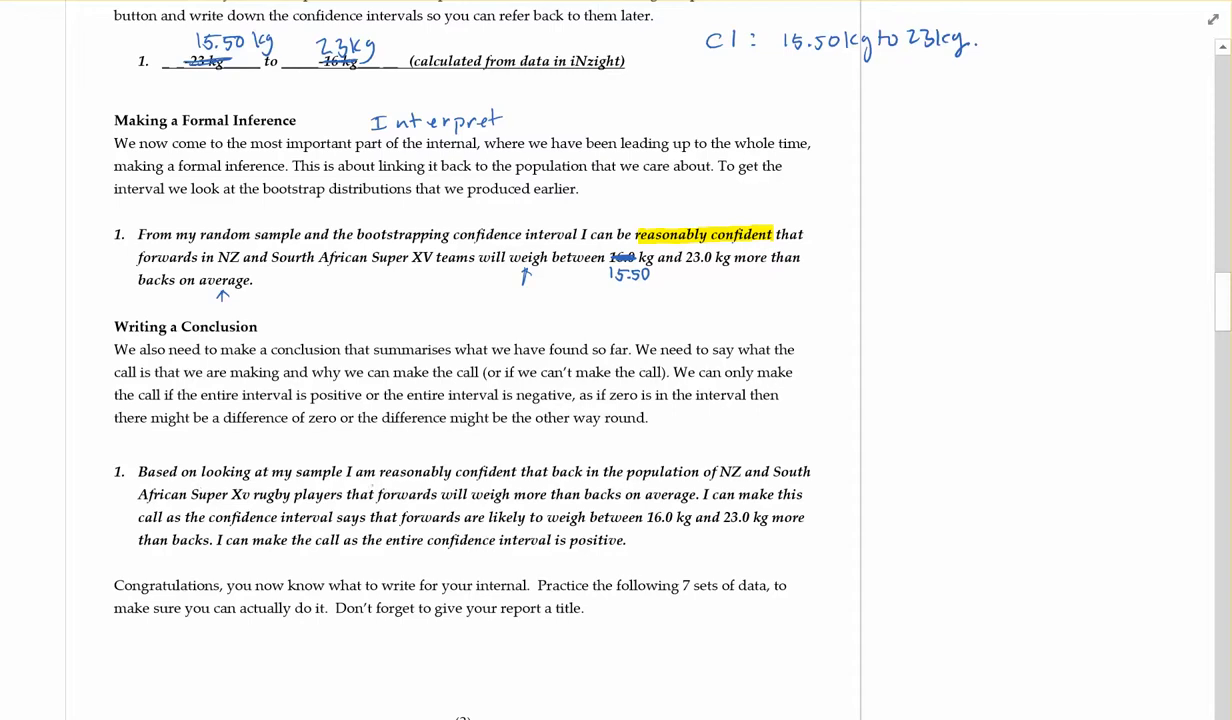
drag(614, 504, 696, 500)
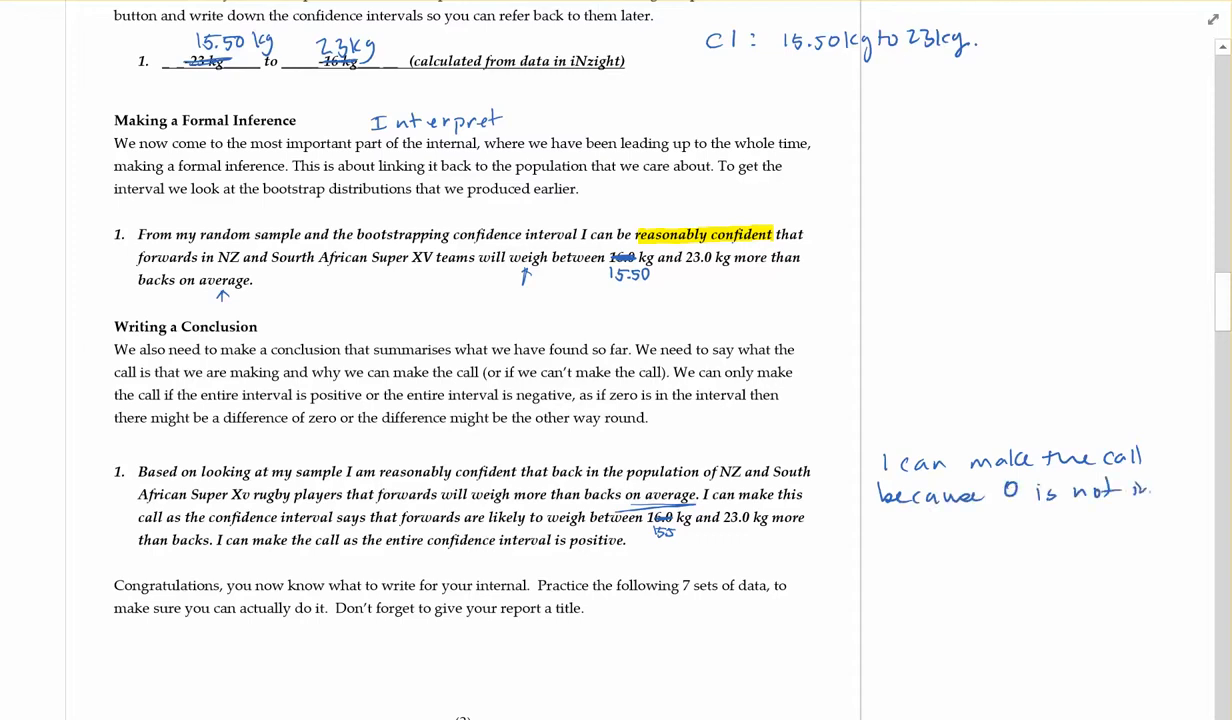
text(the C.)
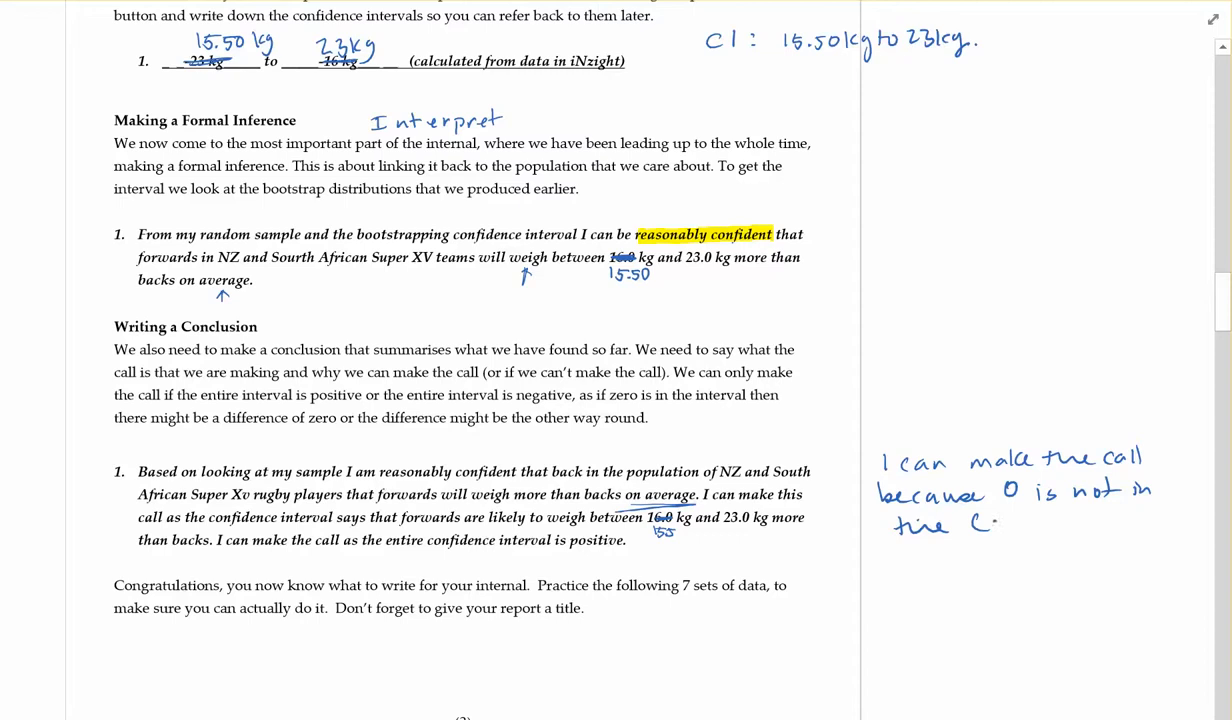